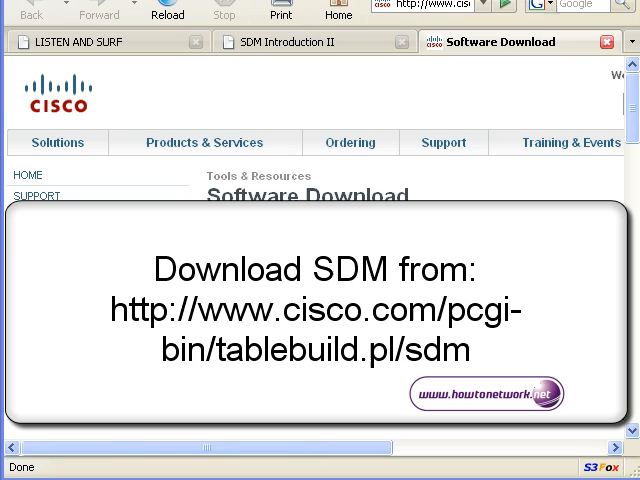
- Browse down the Select a File to Download table to the English Edition SDM-V241.zip entry
scroll(right, 3)
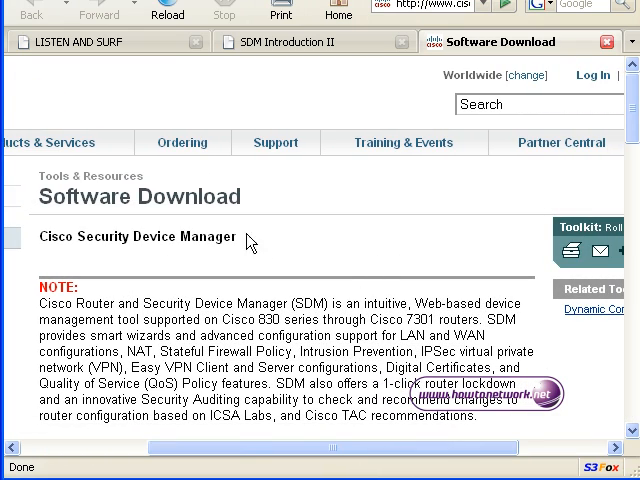
scroll(down, 3)
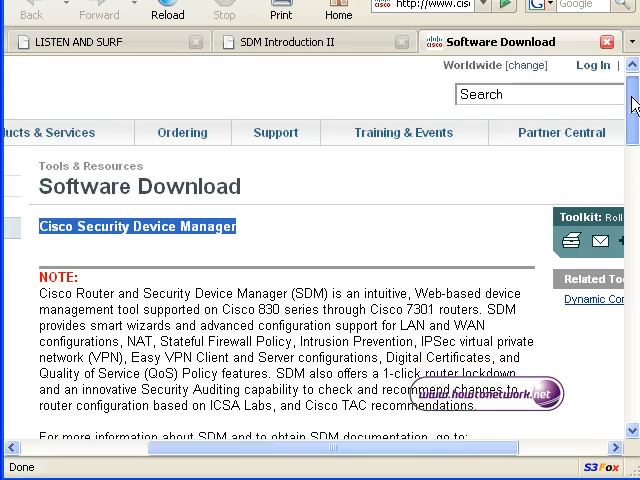
scroll(down, 3)
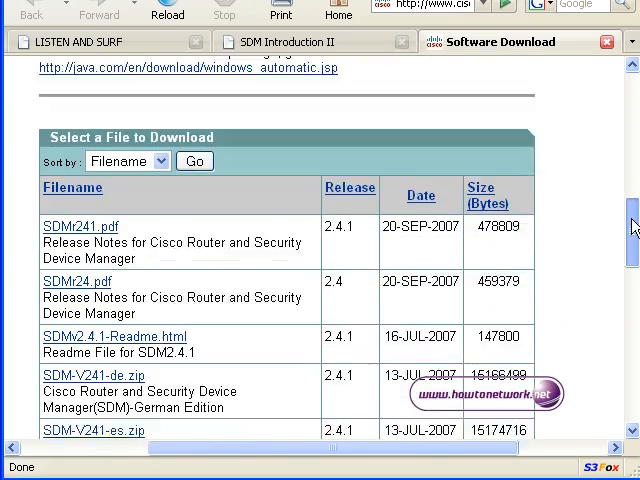
scroll(down, 3)
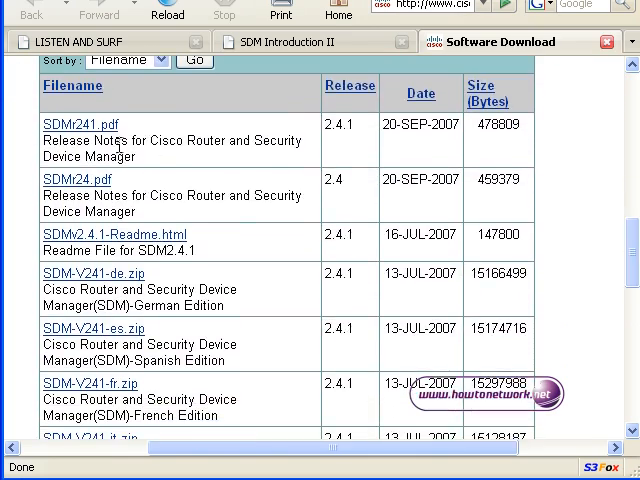
double_click(76, 140)
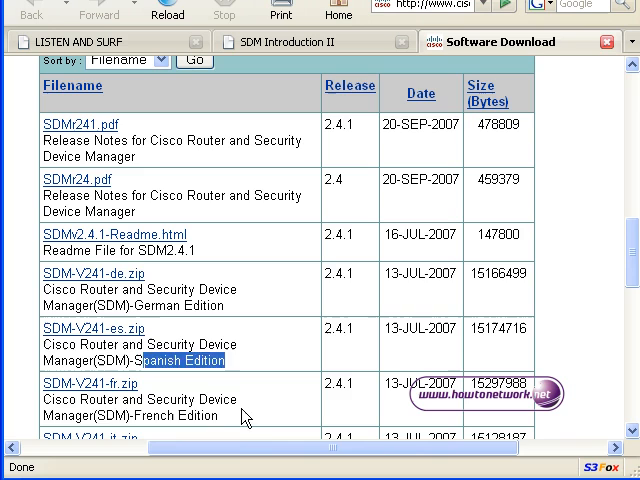
scroll(down, 3)
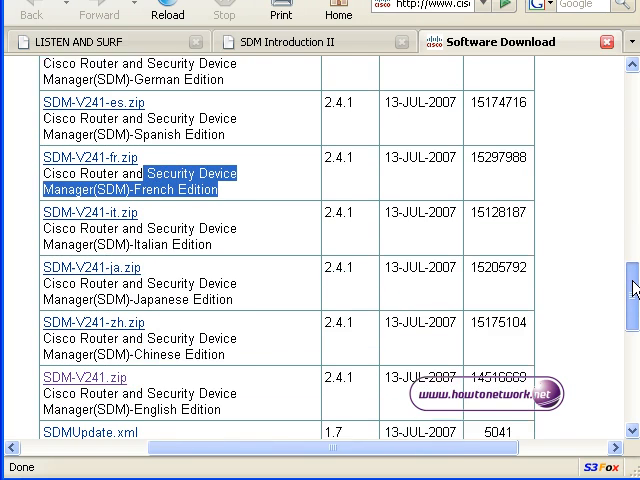
scroll(down, 3)
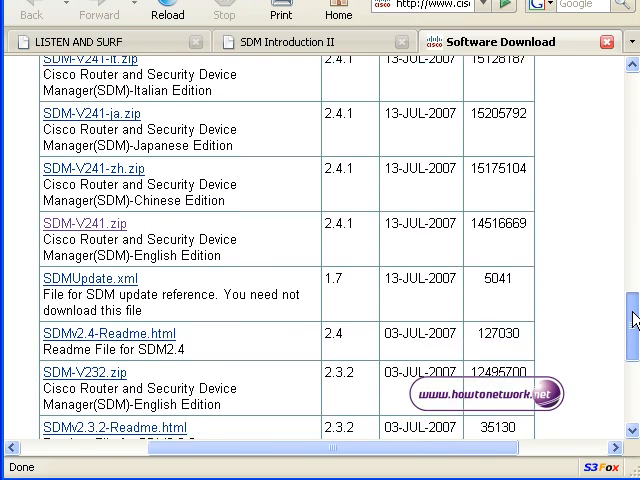
scroll(down, 3)
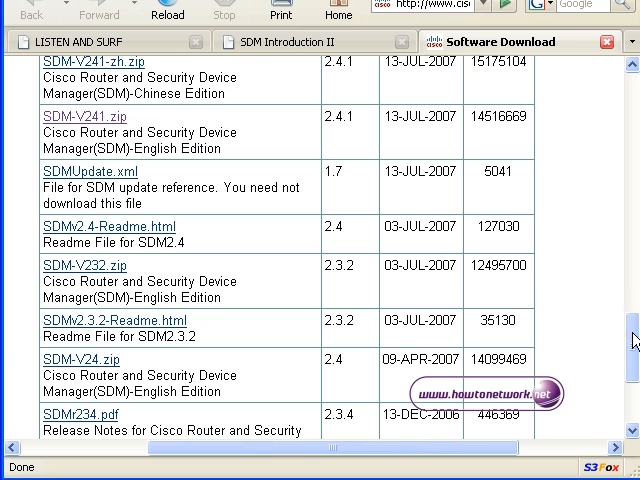
double_click(344, 264)
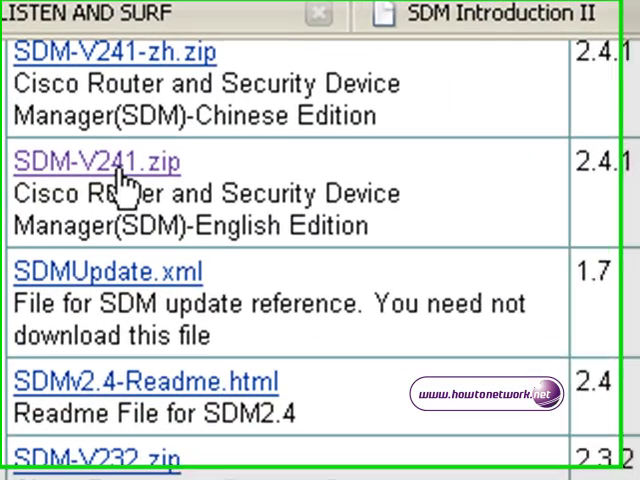
- Select SDM-V241.zip, review its release details and proceed to the license agreement
scroll(down, 3)
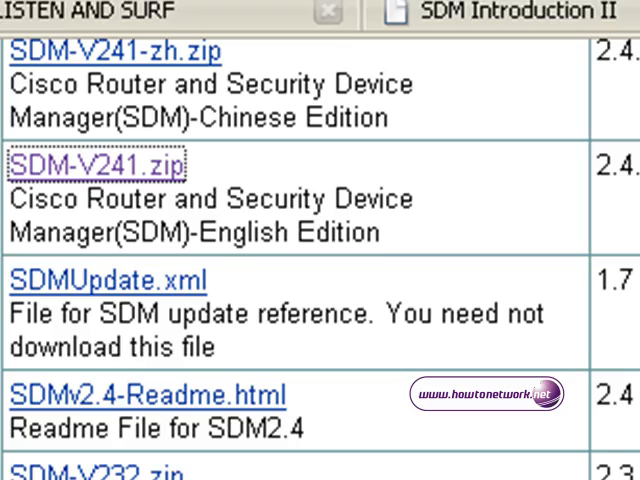
click(92, 162)
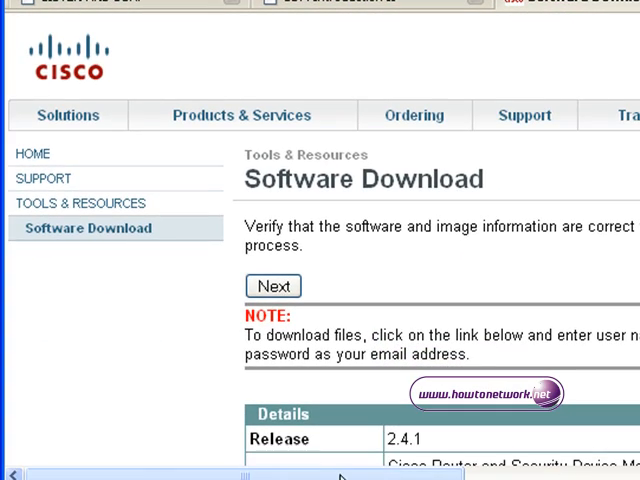
scroll(right, 3)
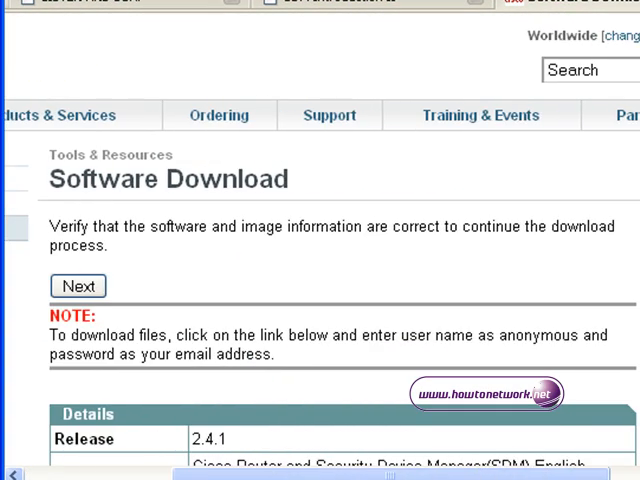
scroll(down, 3)
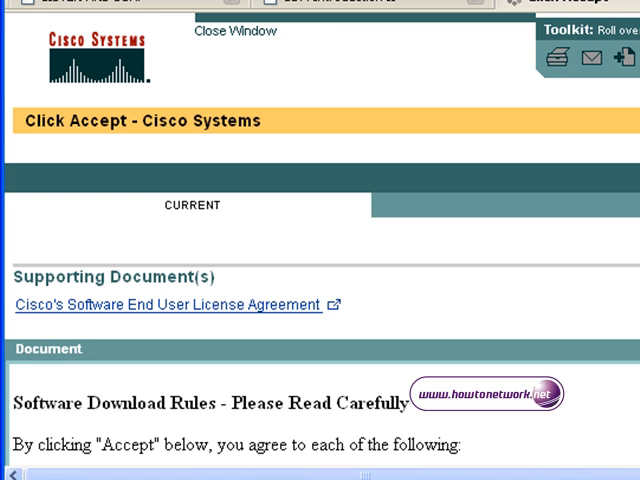
- Read through Cisco's Software Download Rules and accept them, prompting the CCO FTP login
scroll(down, 3)
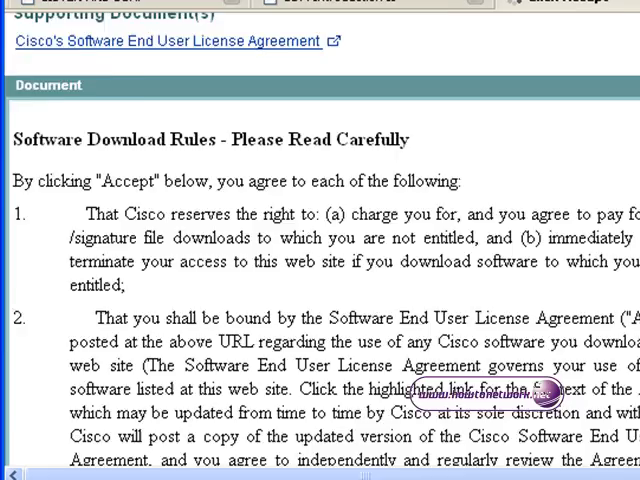
scroll(down, 3)
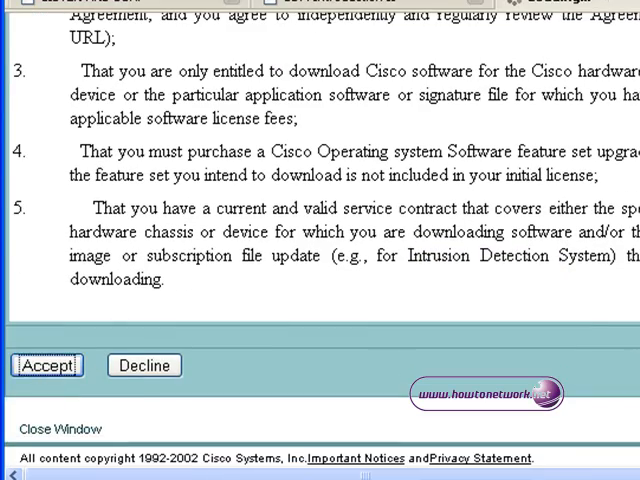
click(48, 364)
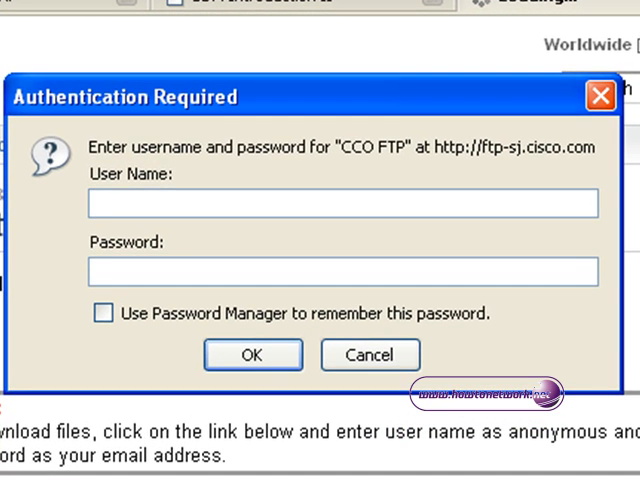
- Log in to the CCO FTP server as 'anonymous' with an email address as the password
text(a)
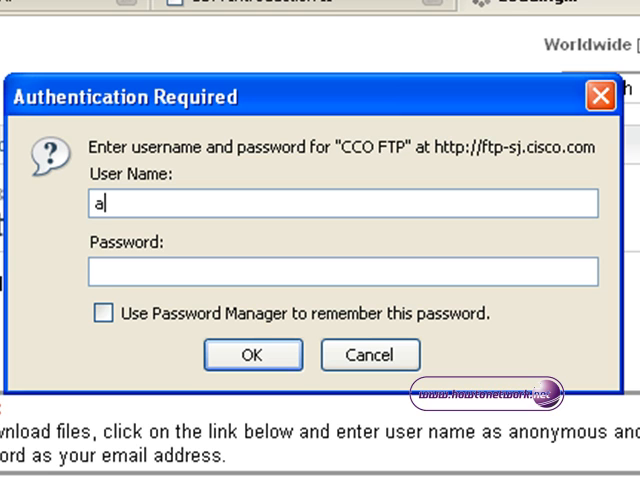
text(nony)
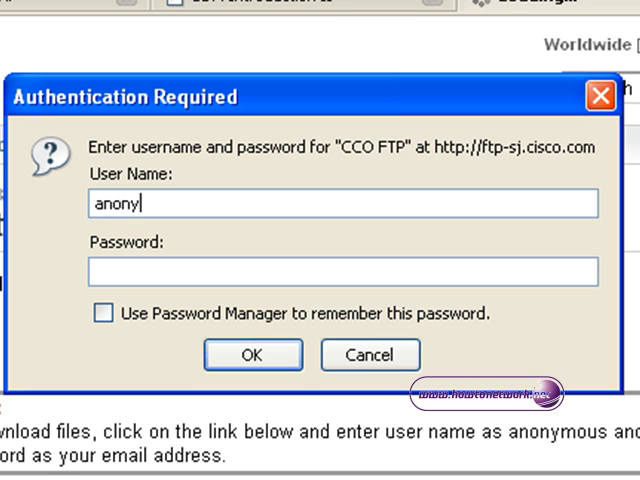
text(mous)
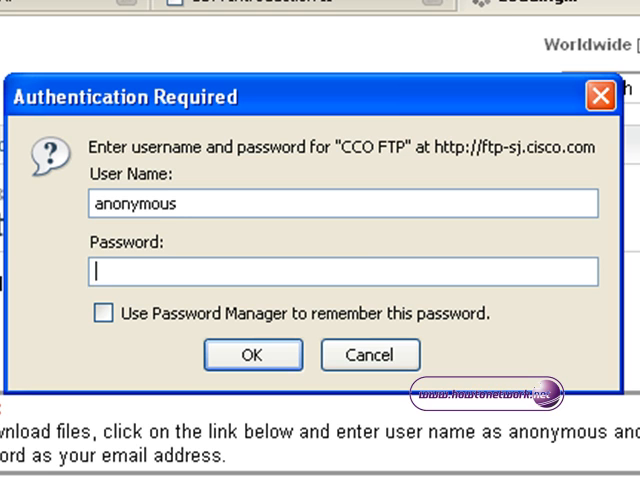
text(***)
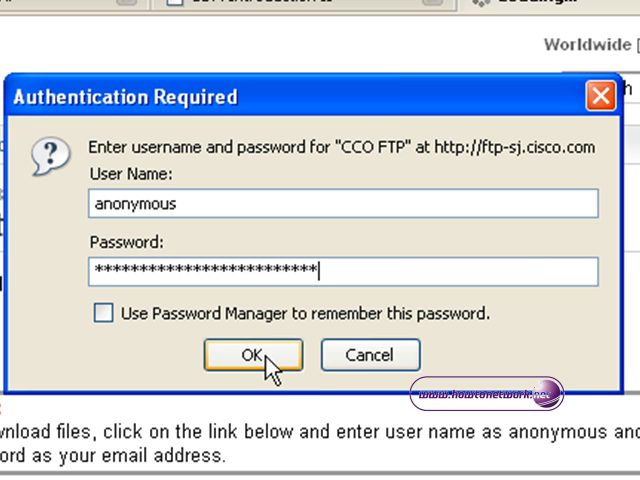
click(252, 356)
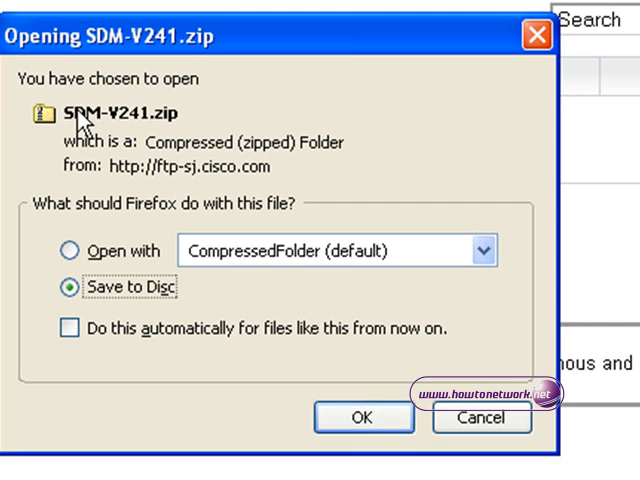
- Save SDM-V241.zip to disk and start its 13.8 MB download in the Downloads window
click(364, 418)
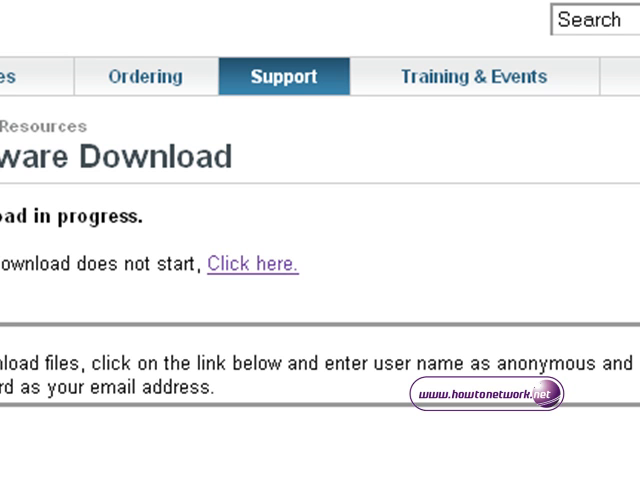
click(252, 264)
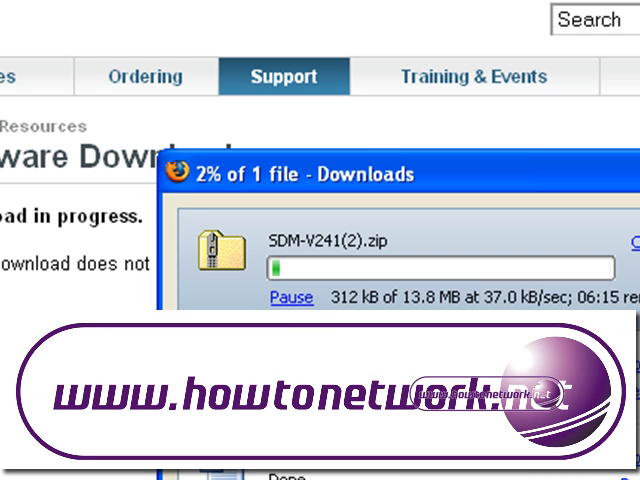